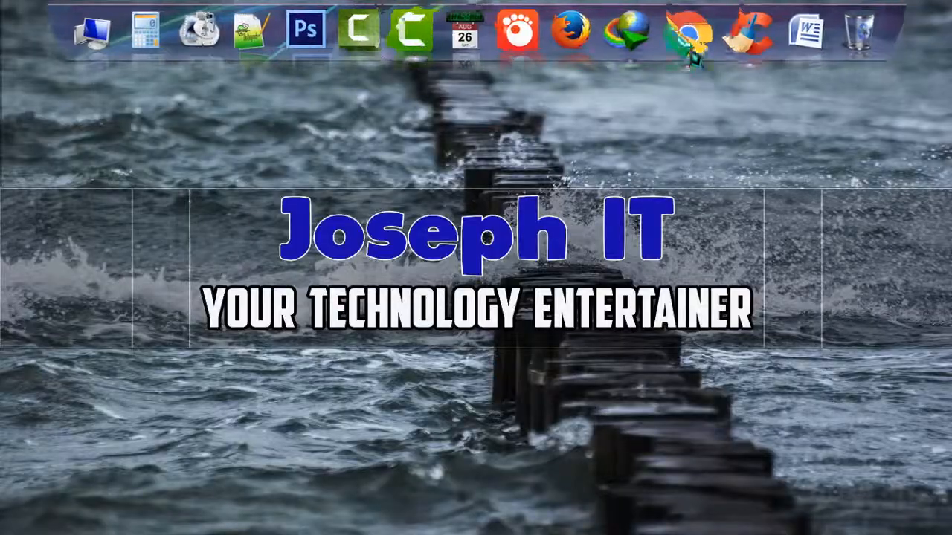
- Search Google for "gom" and follow the GOMlab.com result
{"action": "left_click", "coordinate": [454, 298]}
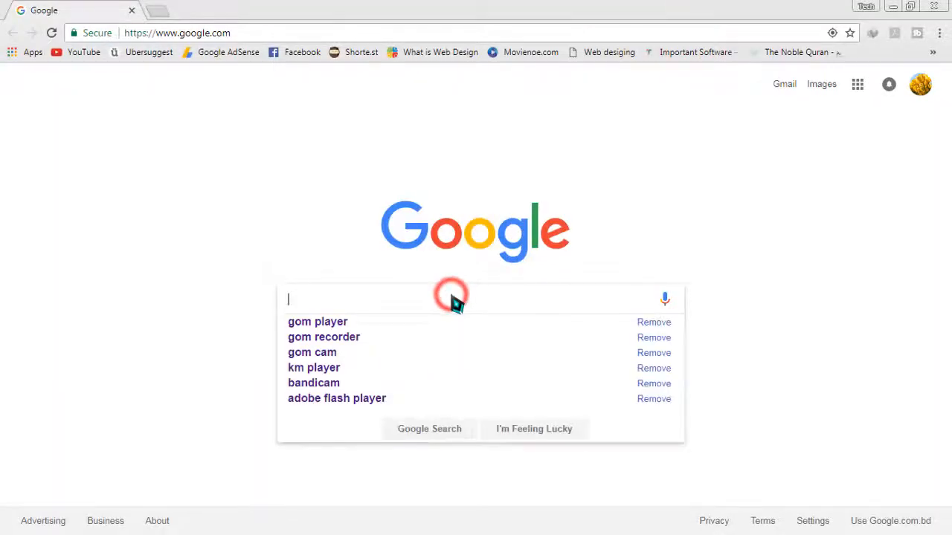
{"action": "type", "text": "gom"}
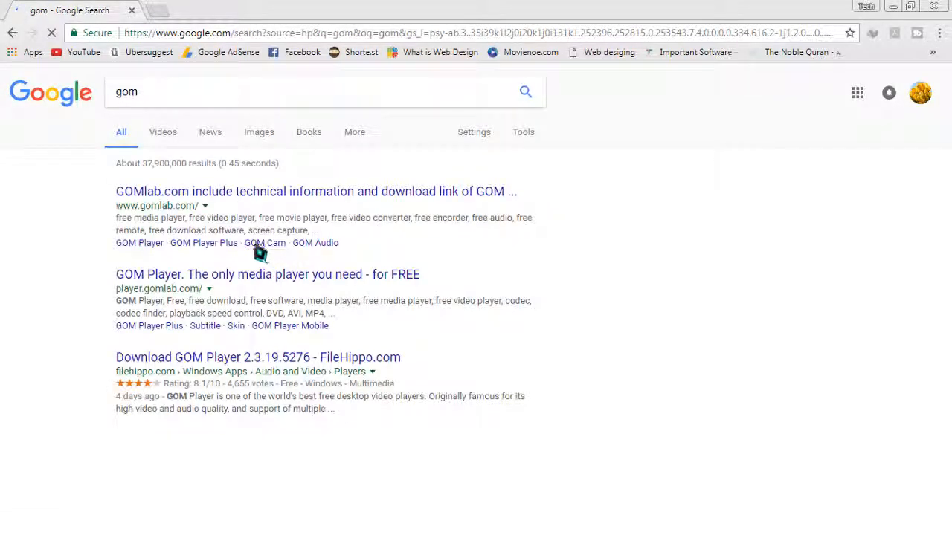
{"action": "left_click", "coordinate": [237, 191]}
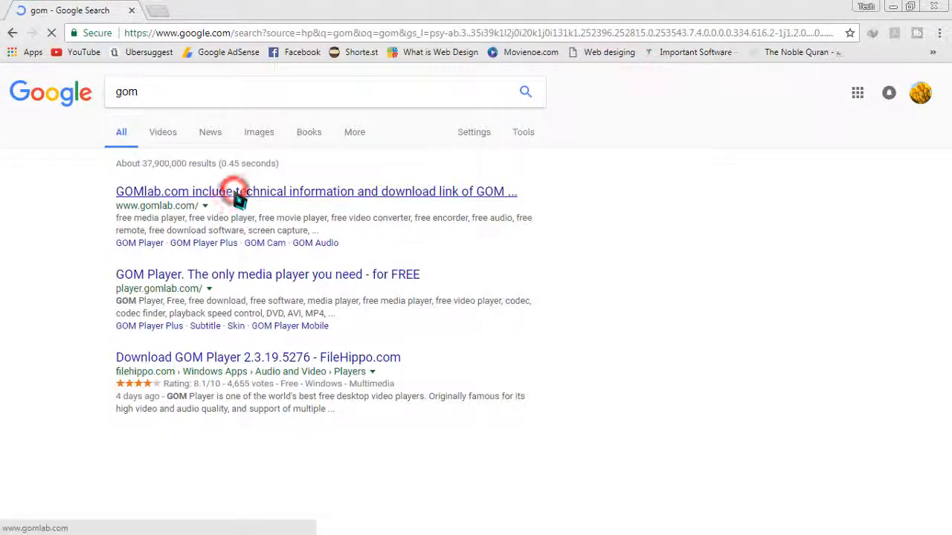
{"action": "left_click", "coordinate": [316, 191]}
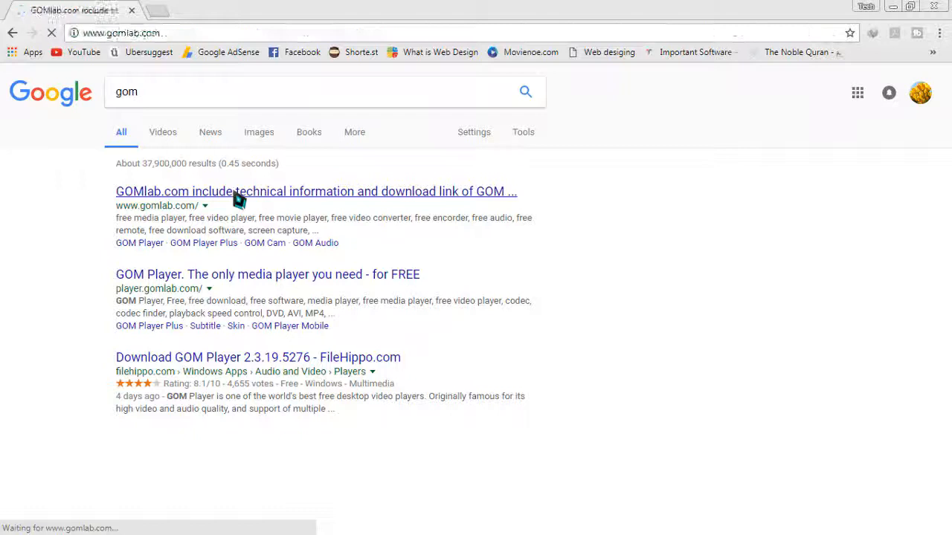
- Download the free 32-bit GOM Cam installer (GOMCAMSETUP.EXE) from the GOM Cam page
{"action": "left_click", "coordinate": [315, 191]}
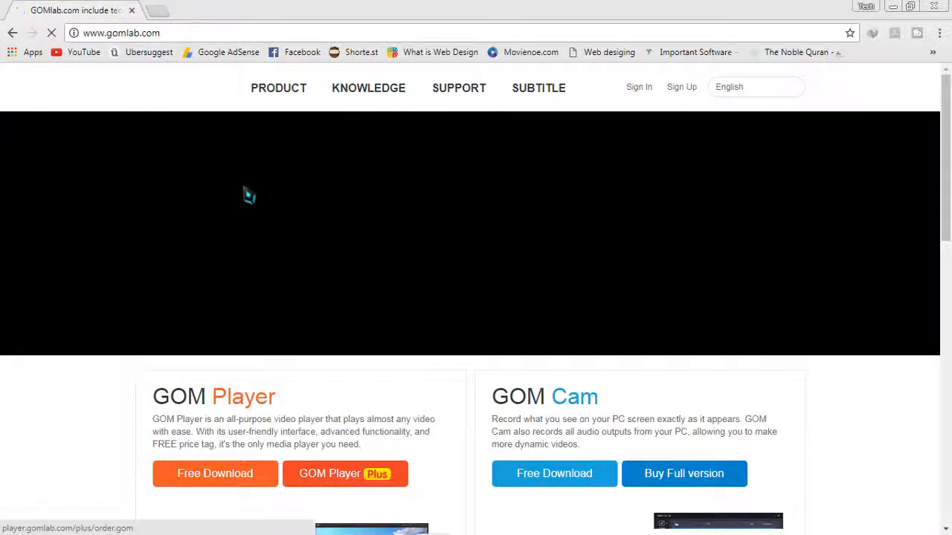
{"action": "scroll", "scroll_direction": "down", "scroll_amount": 3}
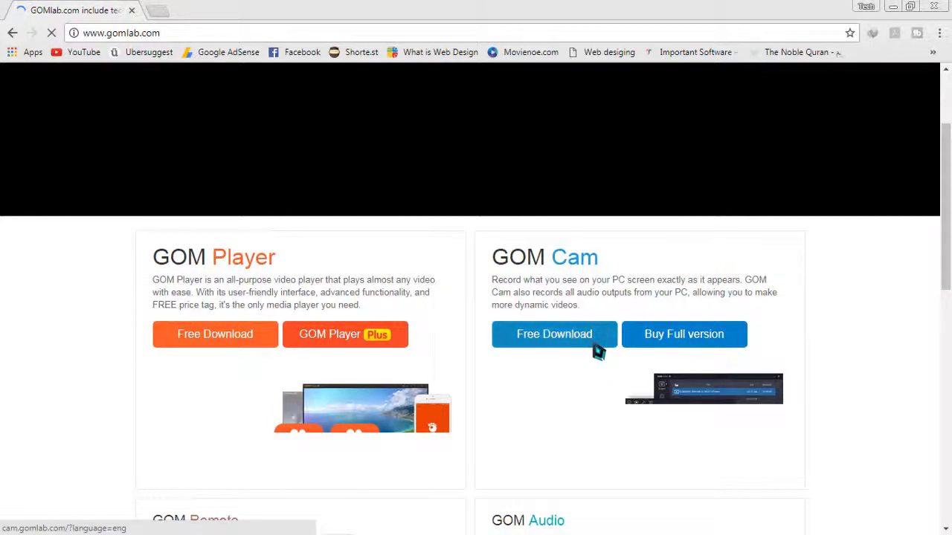
{"action": "left_click", "coordinate": [554, 334]}
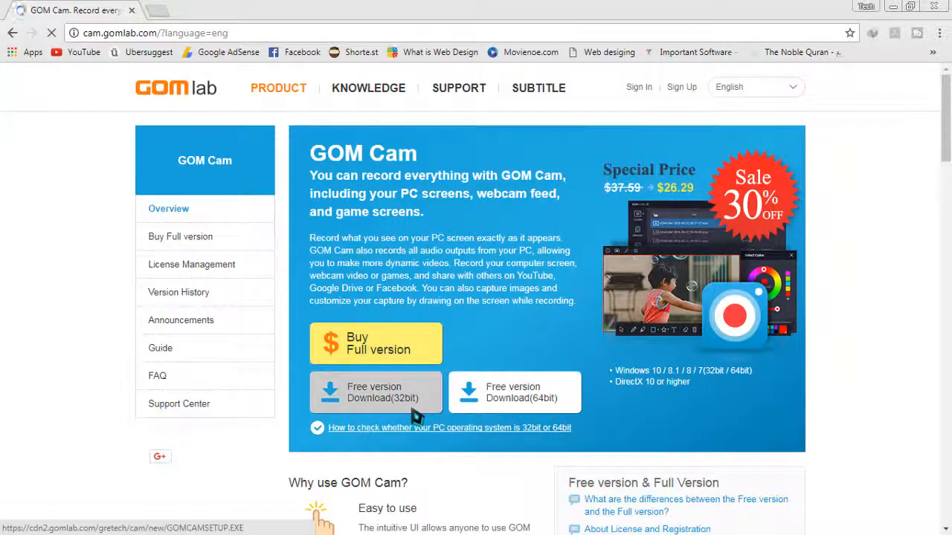
{"action": "left_click", "coordinate": [375, 393]}
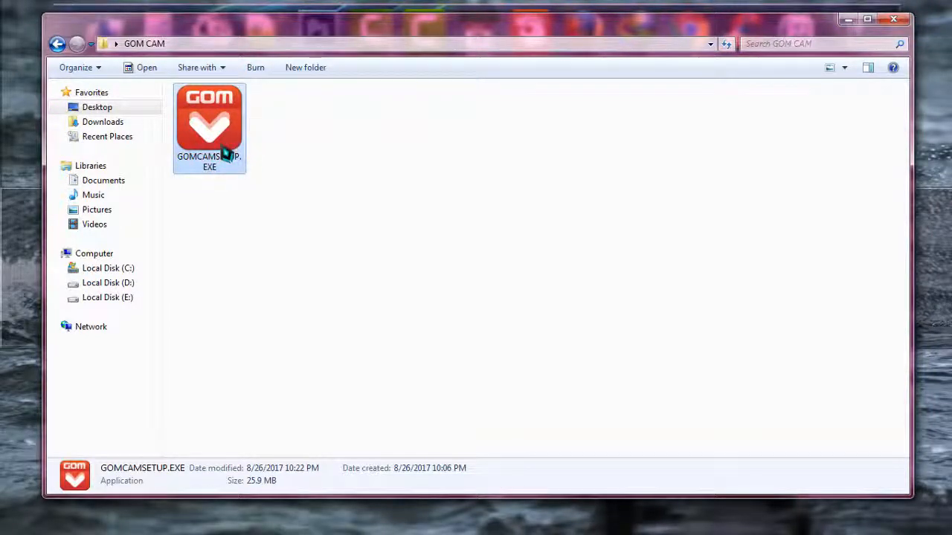
- Launch GOMCAMSETUP.EXE from the GOM CAM folder
{"action": "double_click", "coordinate": [209, 123]}
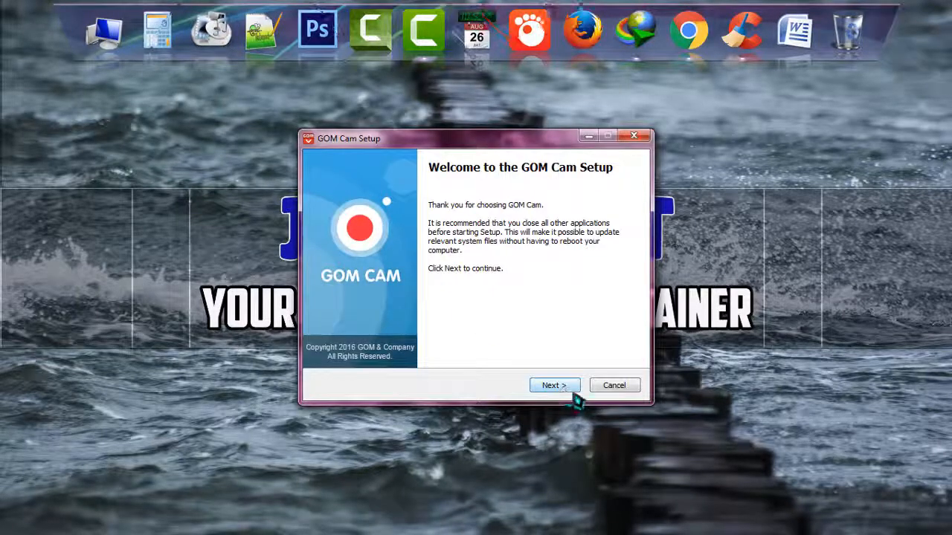
- Accept the license and install GOM Cam to C:\Program Files\GRETECH\GOMCam, then finish setup
{"action": "left_click", "coordinate": [554, 385]}
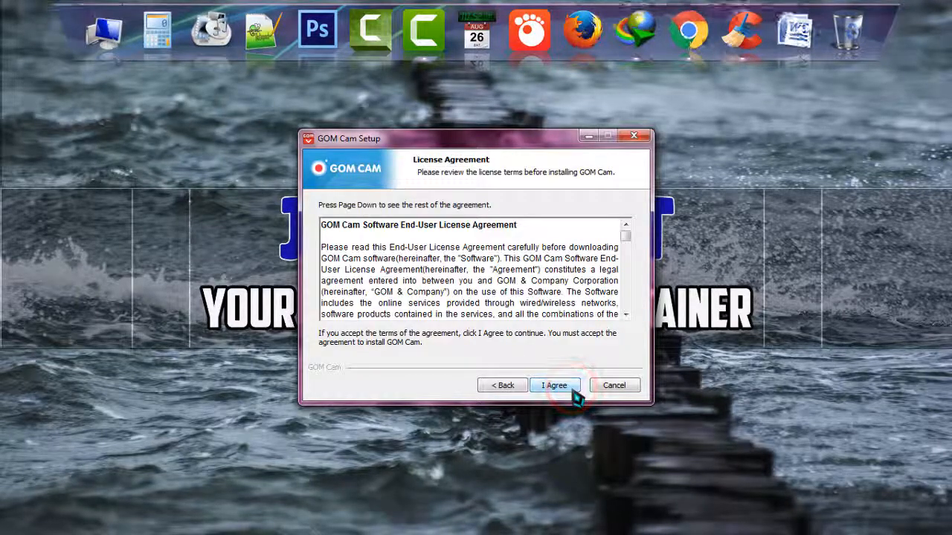
{"action": "left_click", "coordinate": [554, 385]}
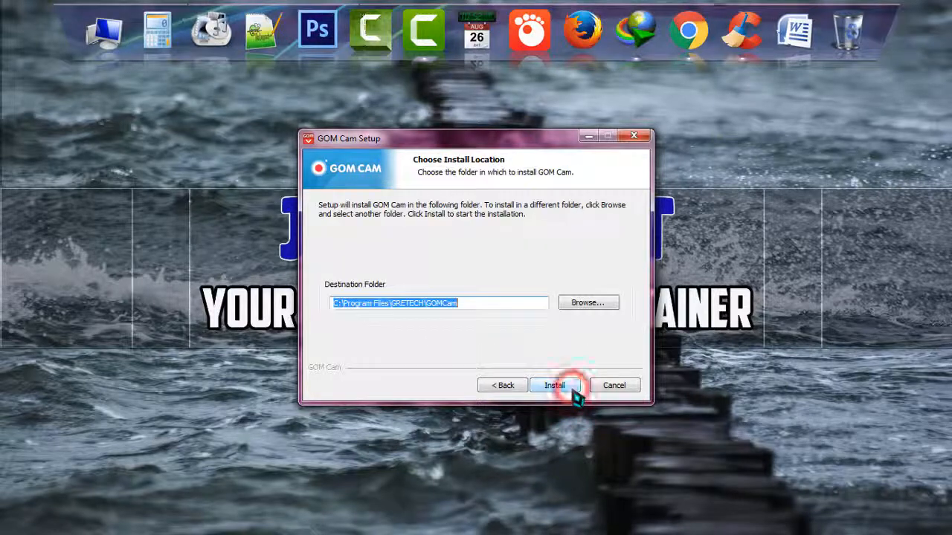
{"action": "left_click", "coordinate": [554, 385]}
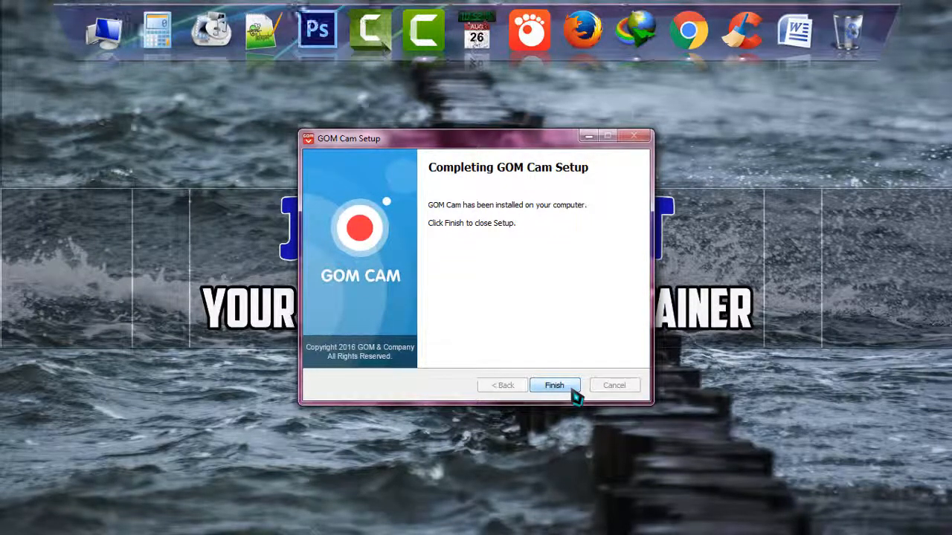
{"action": "left_click", "coordinate": [554, 385]}
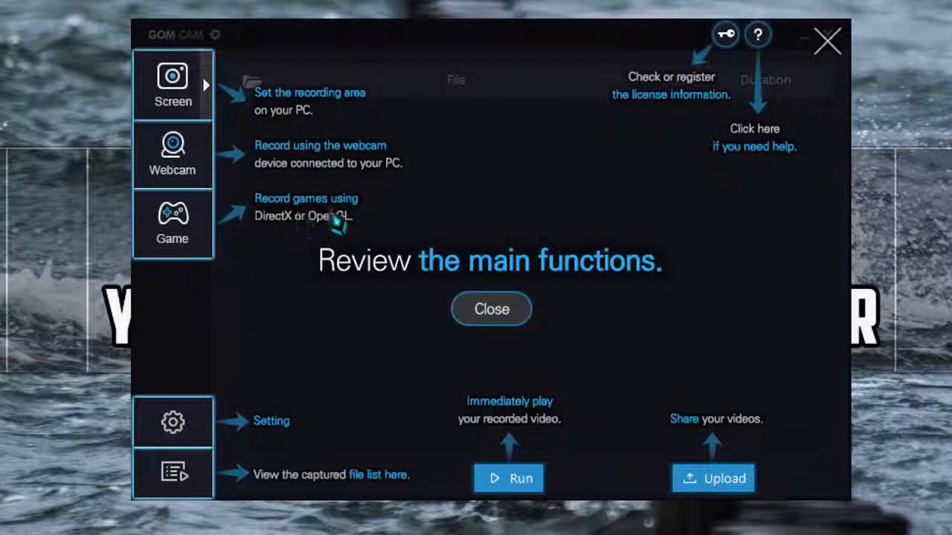
{"action": "mouse_move", "coordinate": [309, 321]}
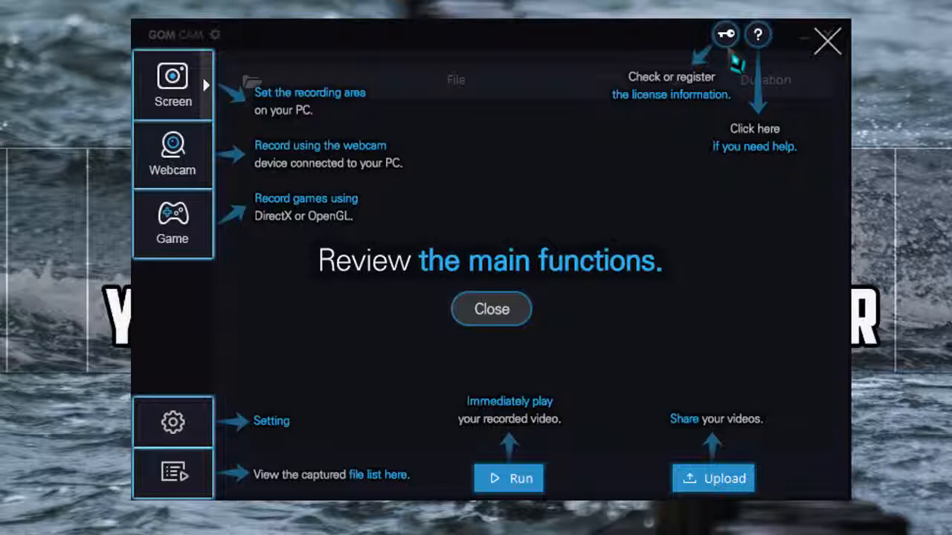
{"action": "mouse_move", "coordinate": [572, 346]}
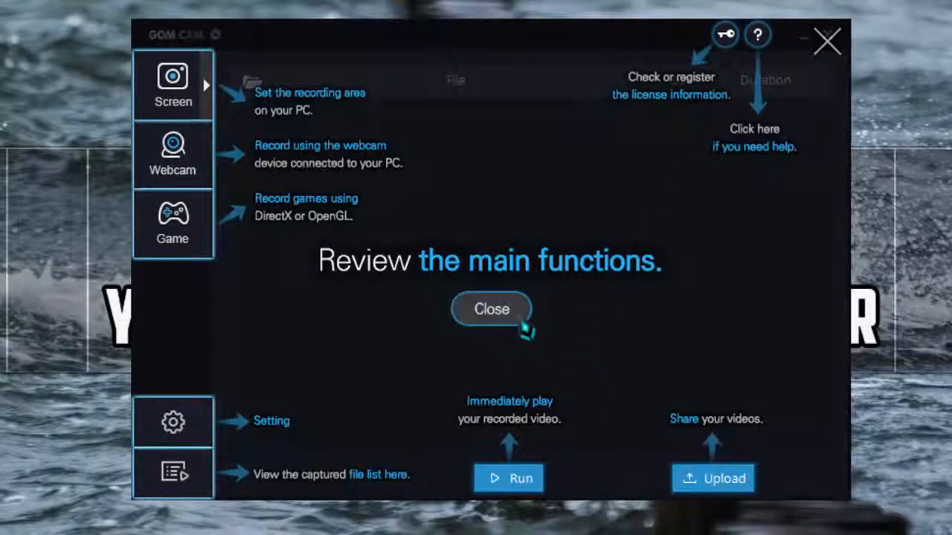
- Dismiss the "Review the main functions" overlay to reveal the empty file list
{"action": "left_click", "coordinate": [491, 309]}
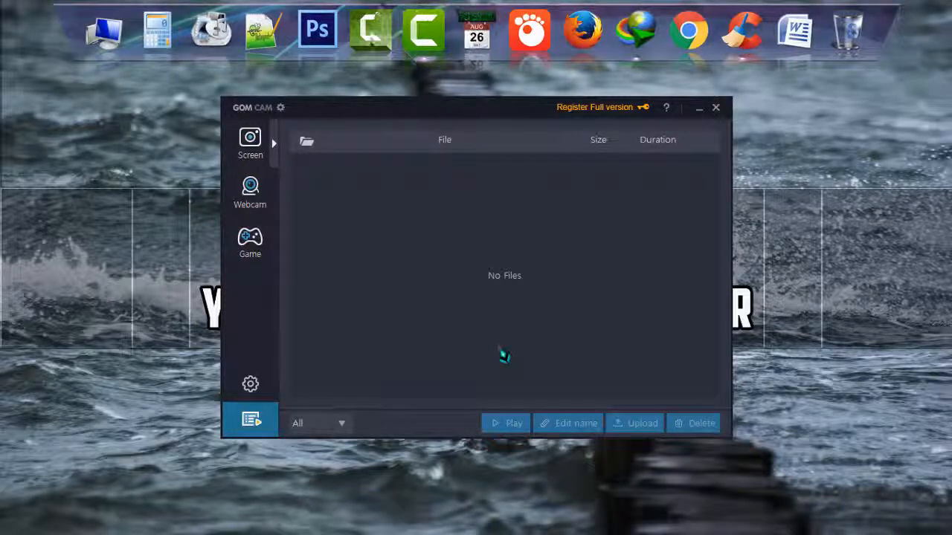
{"action": "mouse_move", "coordinate": [500, 357]}
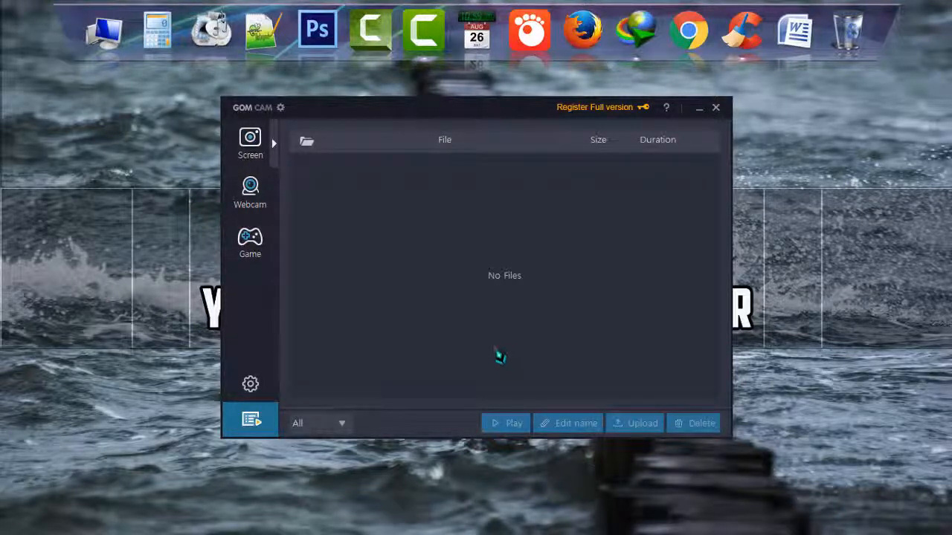